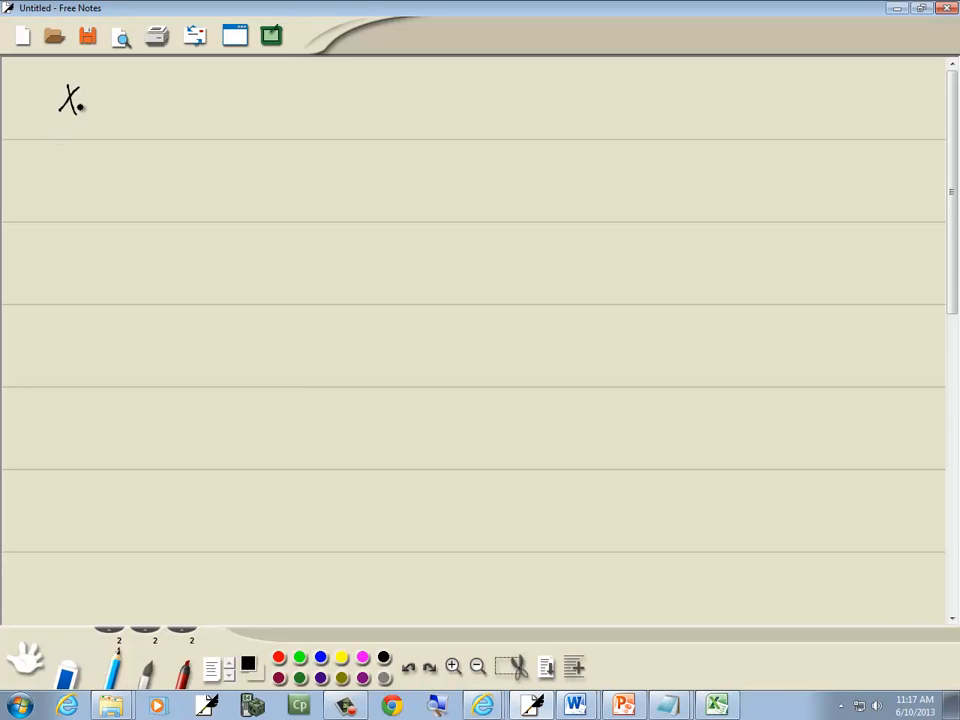
- Write x − √(3x+7) = 1, draw red swap arrows, and begin x − 1 = √ below
left_click(623, 706)
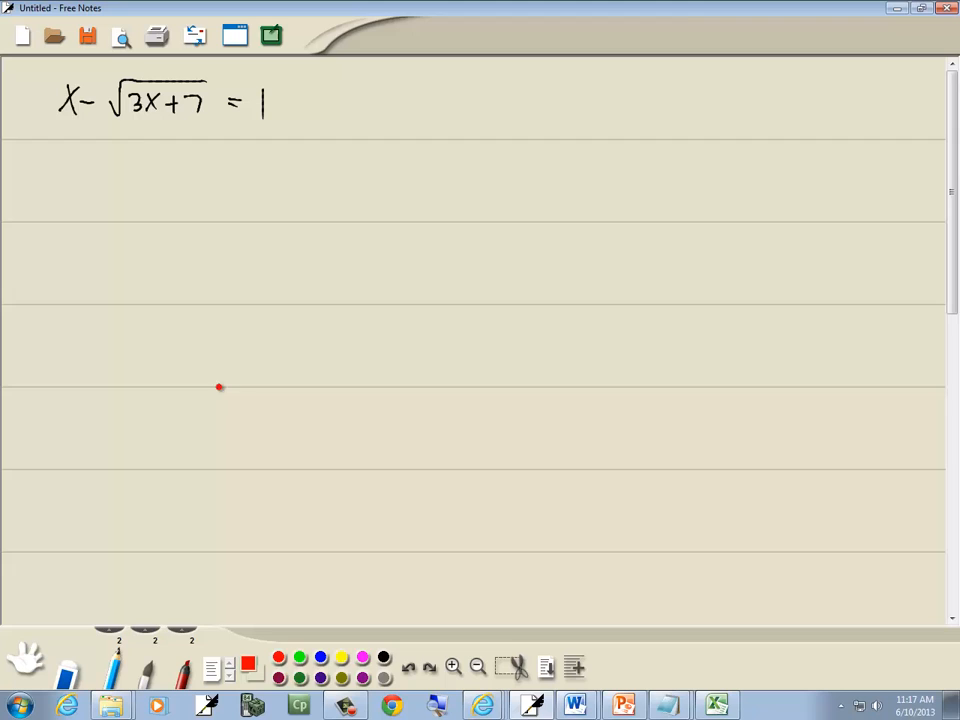
left_click_drag(95, 120, 170, 130)
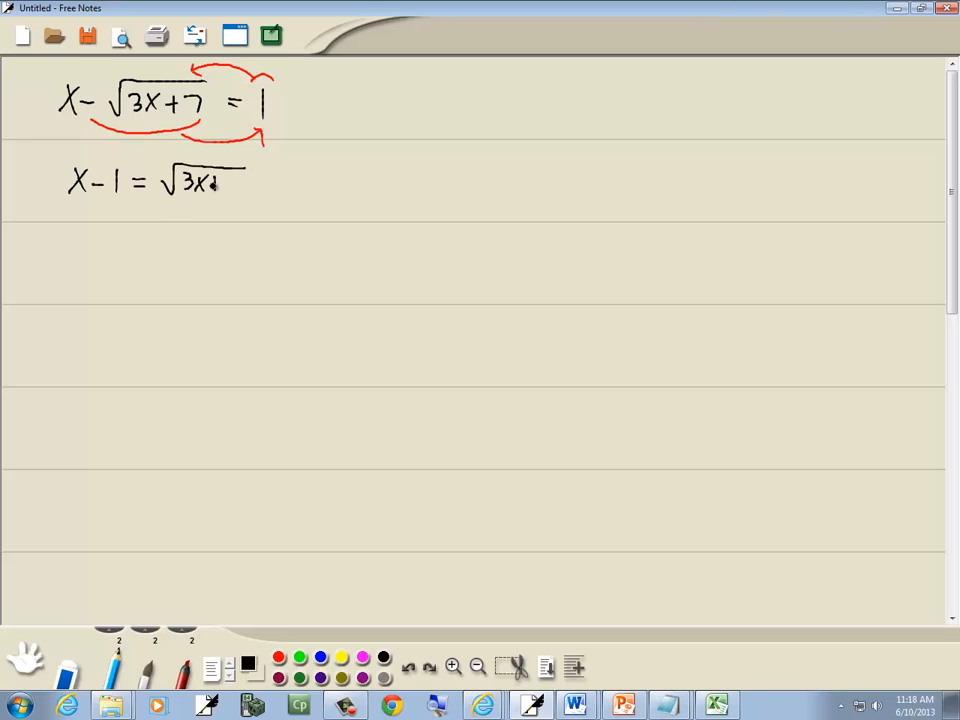
- Finish x − 1 = √(3x+7), write (x − 1)² = (√(3x+7))², then (x − 1)(x − 1) = 3x + 7
left_click_drag(210, 182, 245, 182)
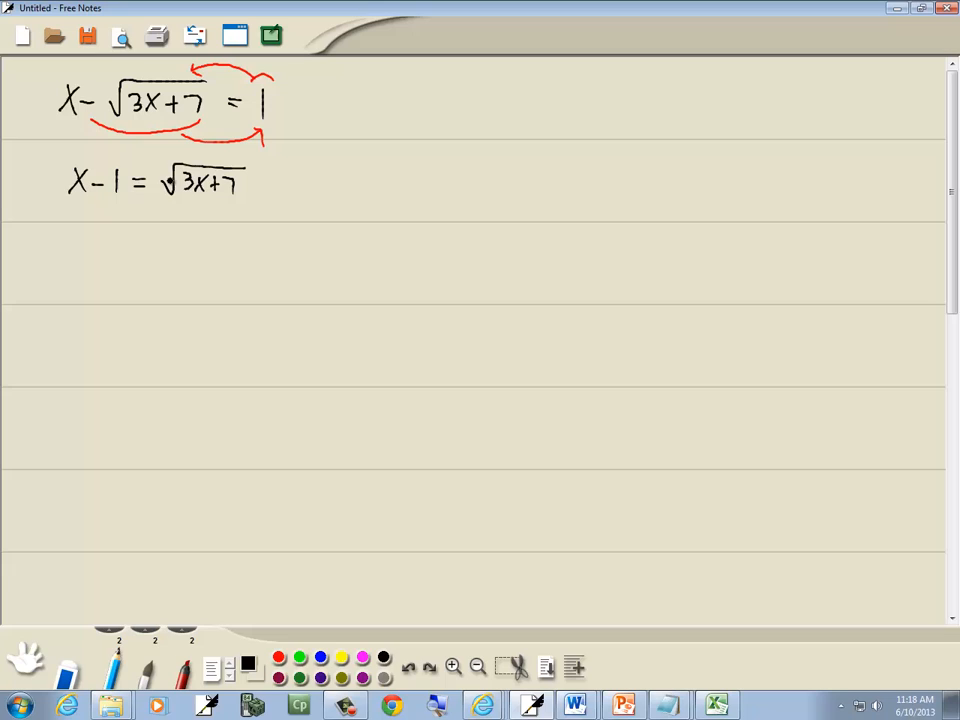
left_click_drag(65, 240, 95, 250)
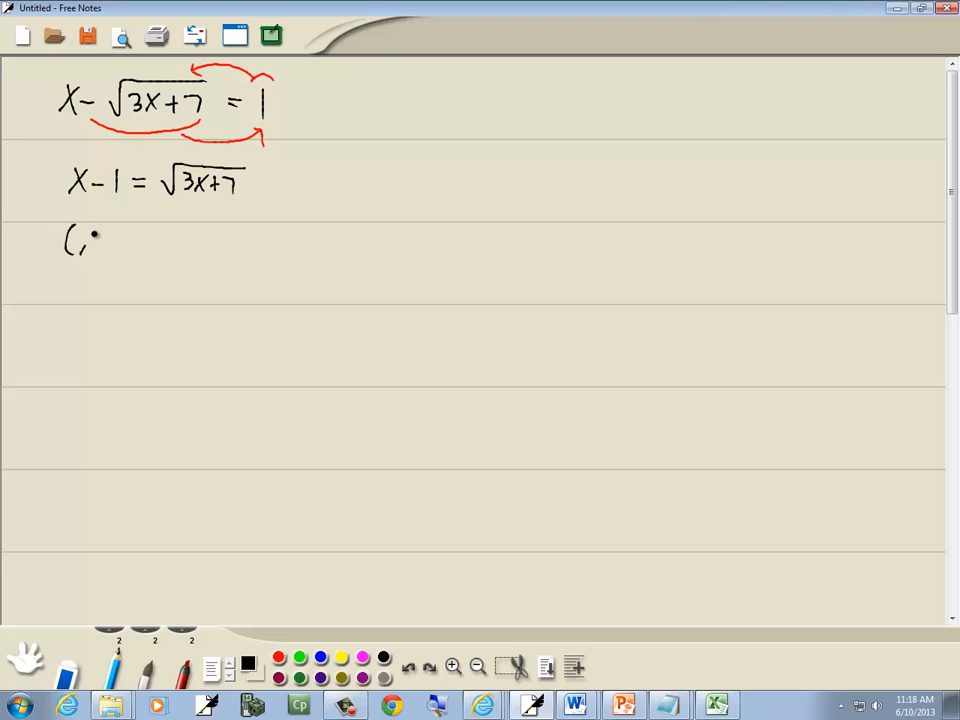
left_click_drag(75, 245, 170, 235)
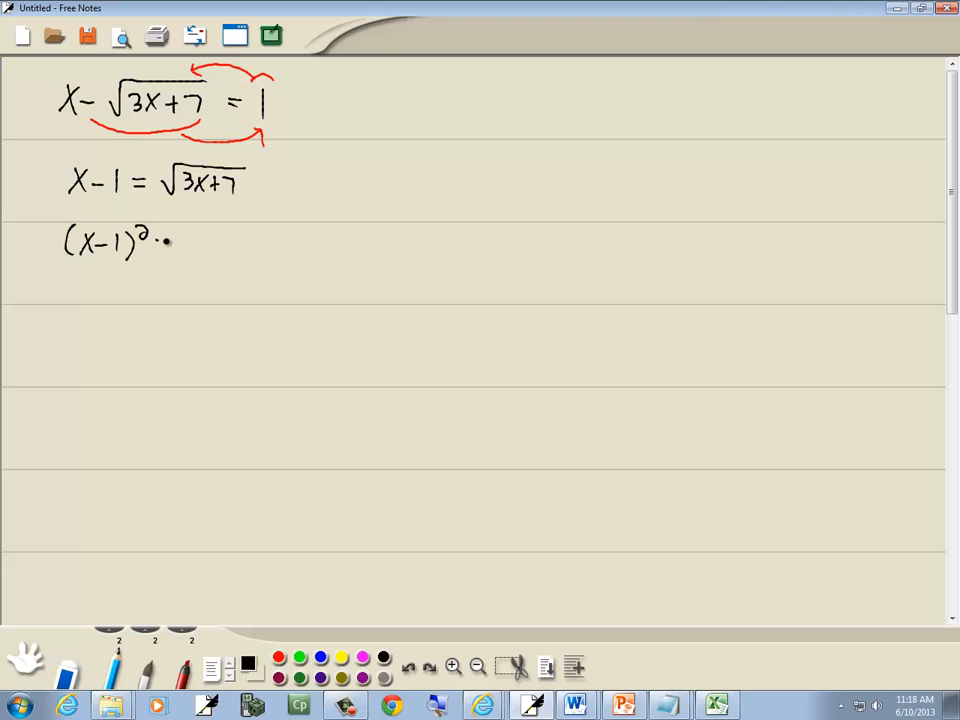
left_click_drag(175, 245, 280, 235)
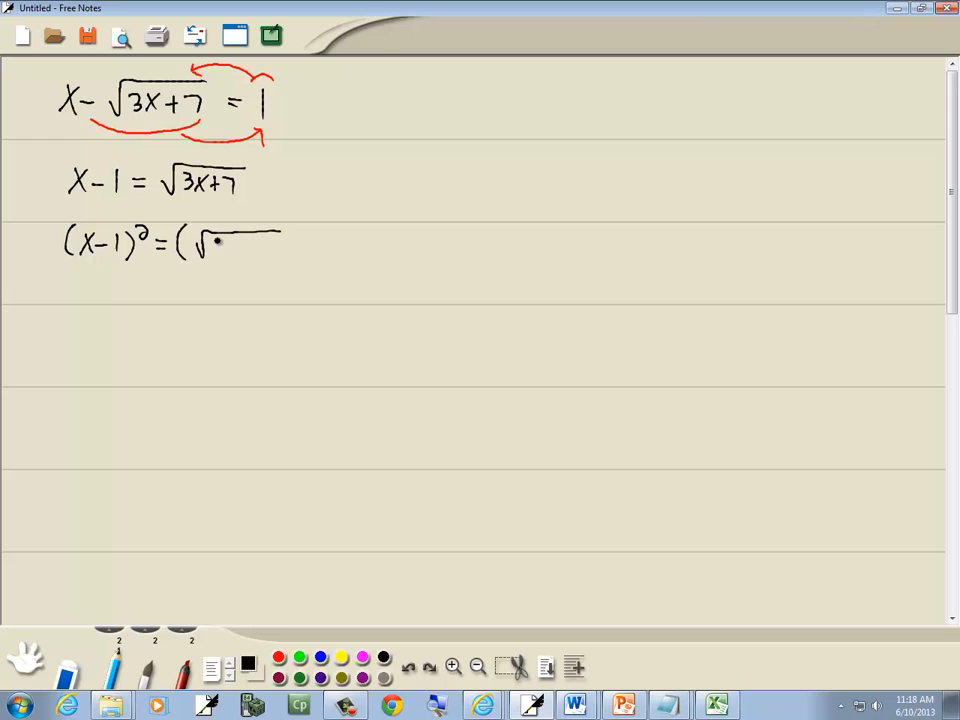
left_click_drag(210, 248, 285, 248)
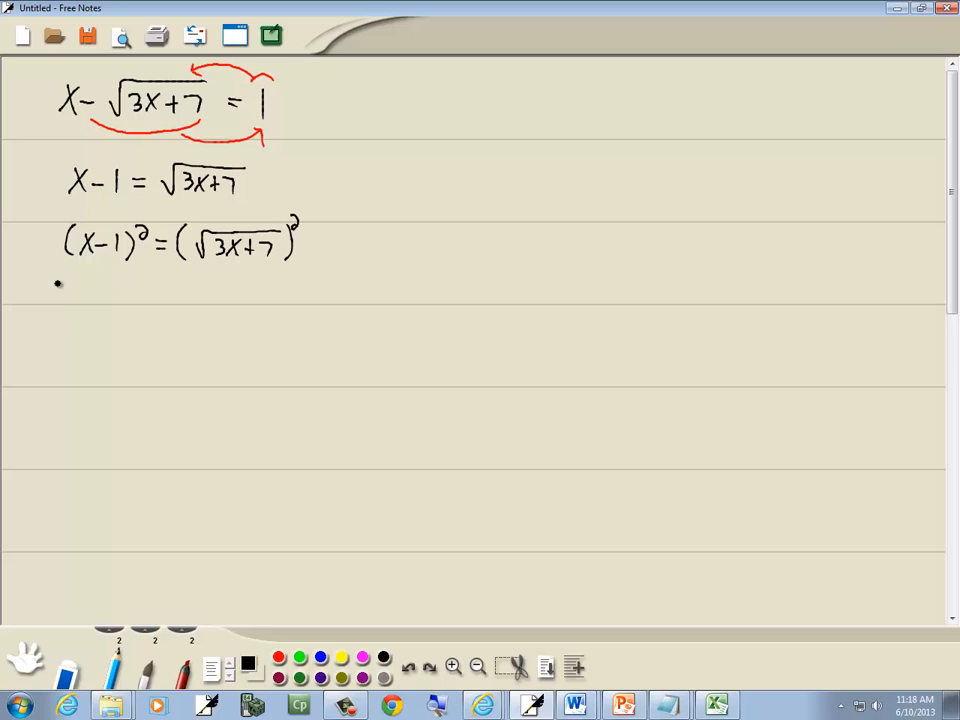
left_click_drag(55, 300, 115, 290)
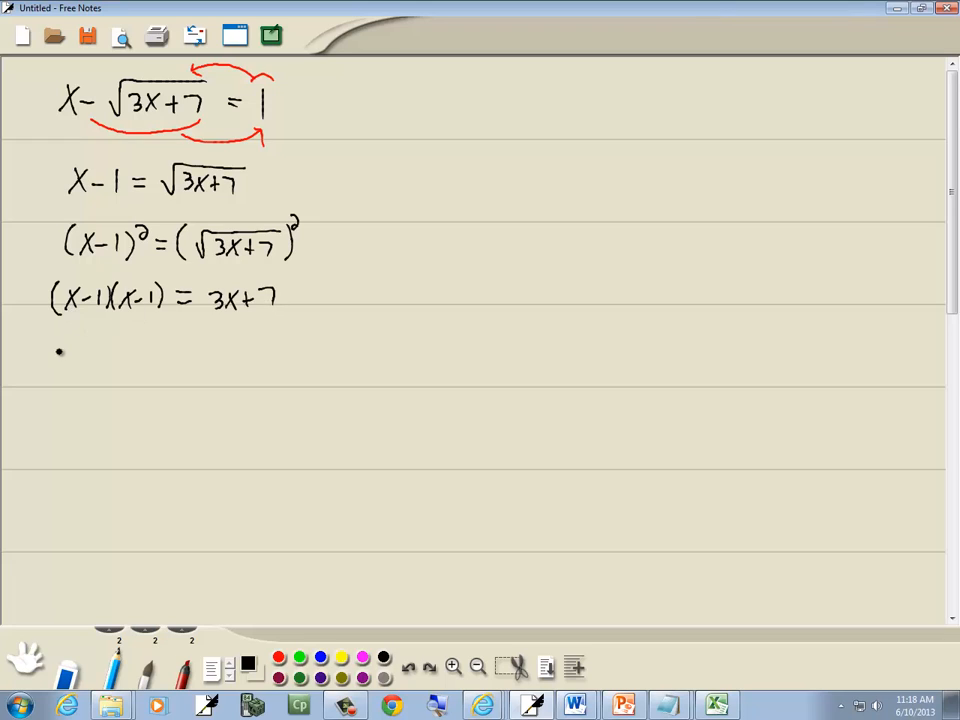
- Write the expansion x² − x − x + 1 = 3x + 7 and simplify to x² − 2x + 1 = 3x + 7
left_click_drag(50, 355, 75, 340)
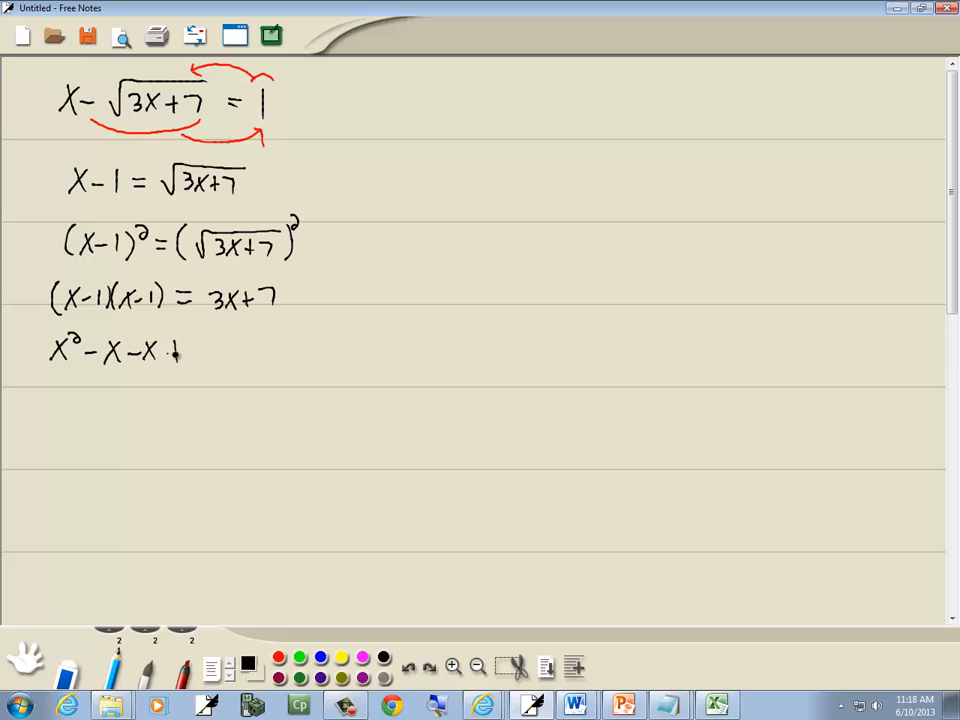
type("+1 = 3X+7")
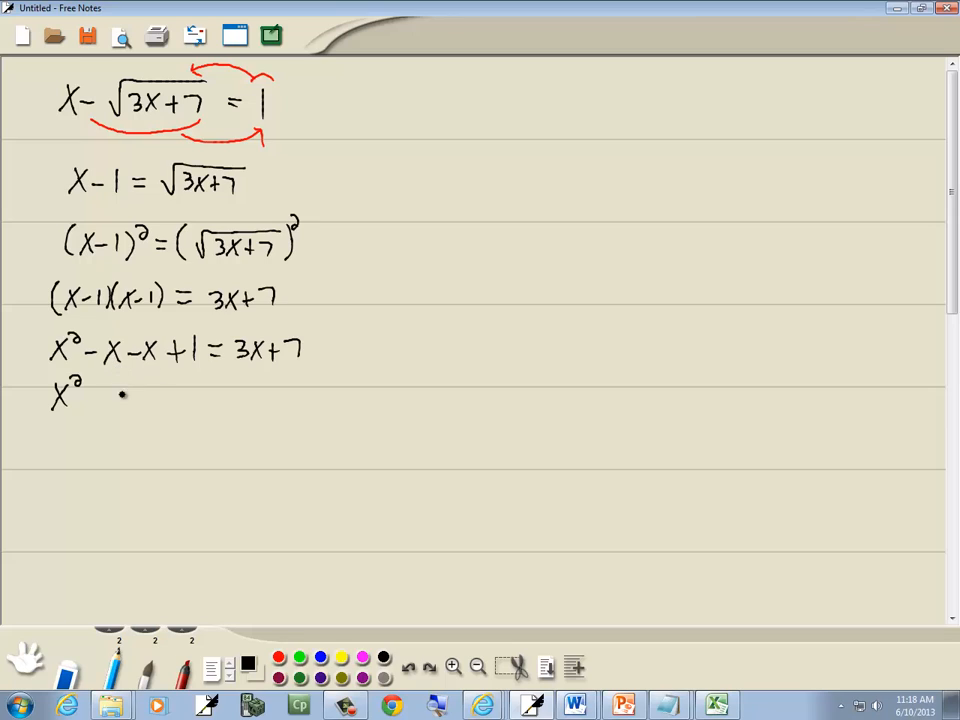
left_click_drag(90, 395, 145, 395)
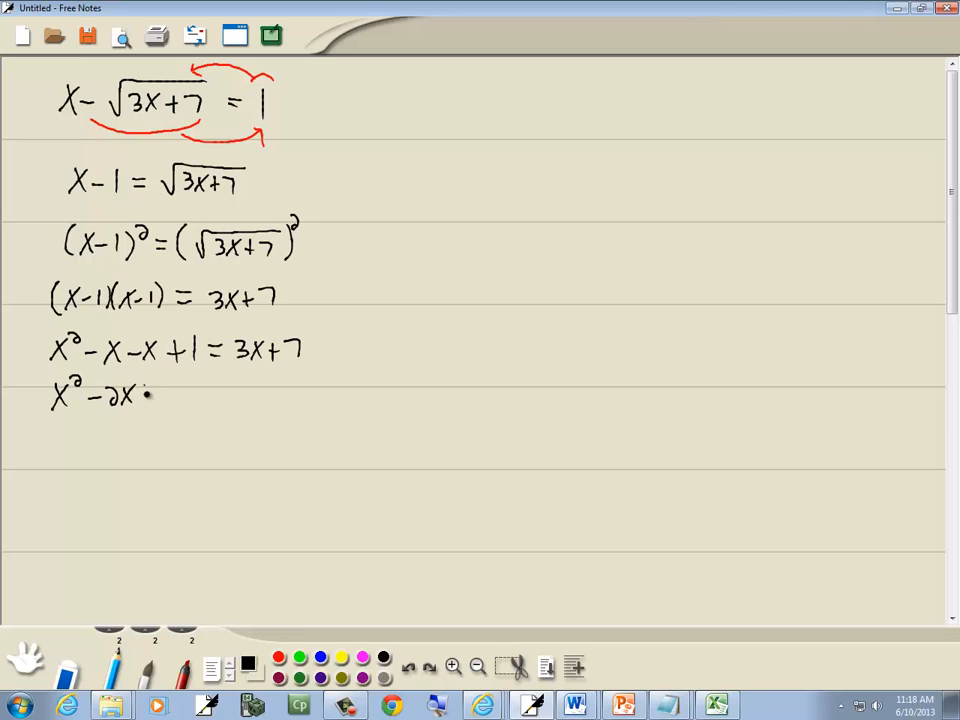
left_click_drag(130, 395, 215, 398)
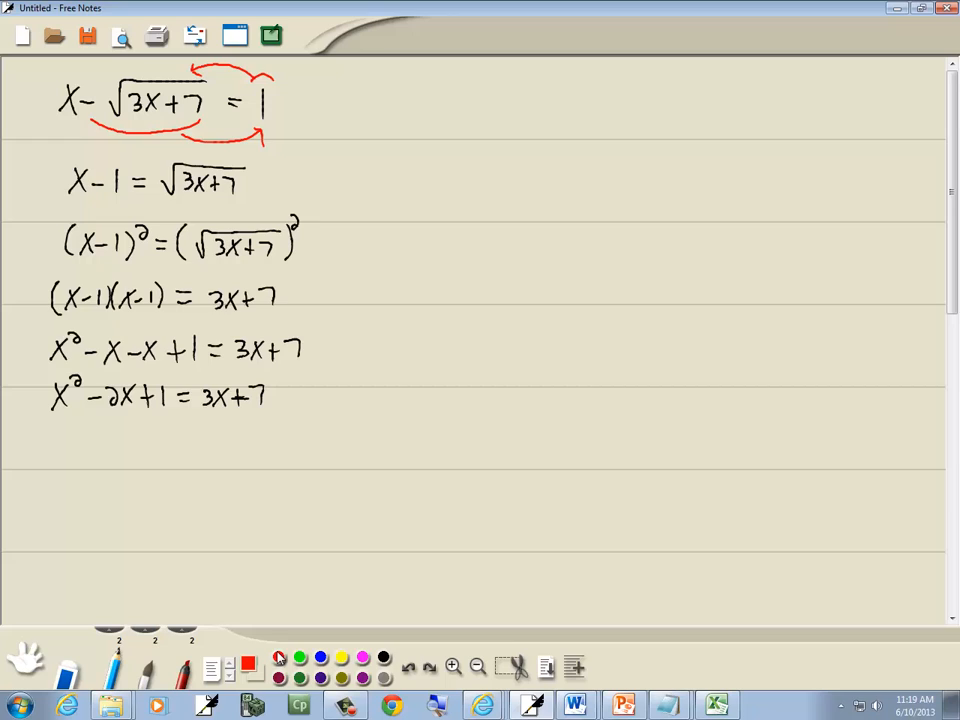
- Draw a red arrow moving 3x + 7 left, then write x² − 2x − 3x + 1 − 7 = 0 and x² − 5x − 6 = 0
left_click_drag(200, 435, 265, 420)
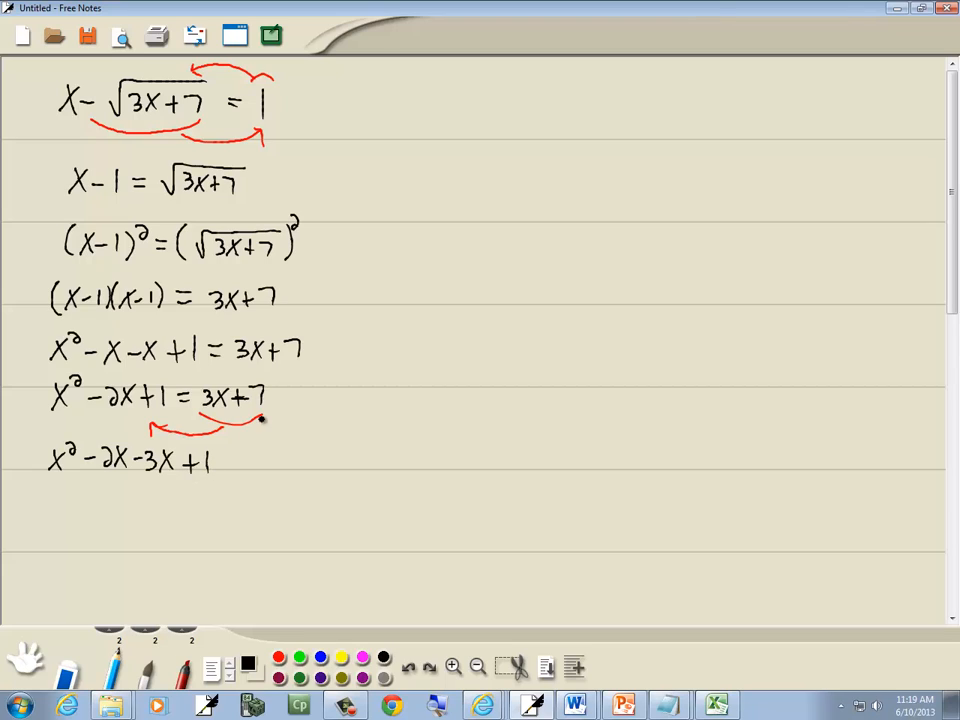
type("-7=(")
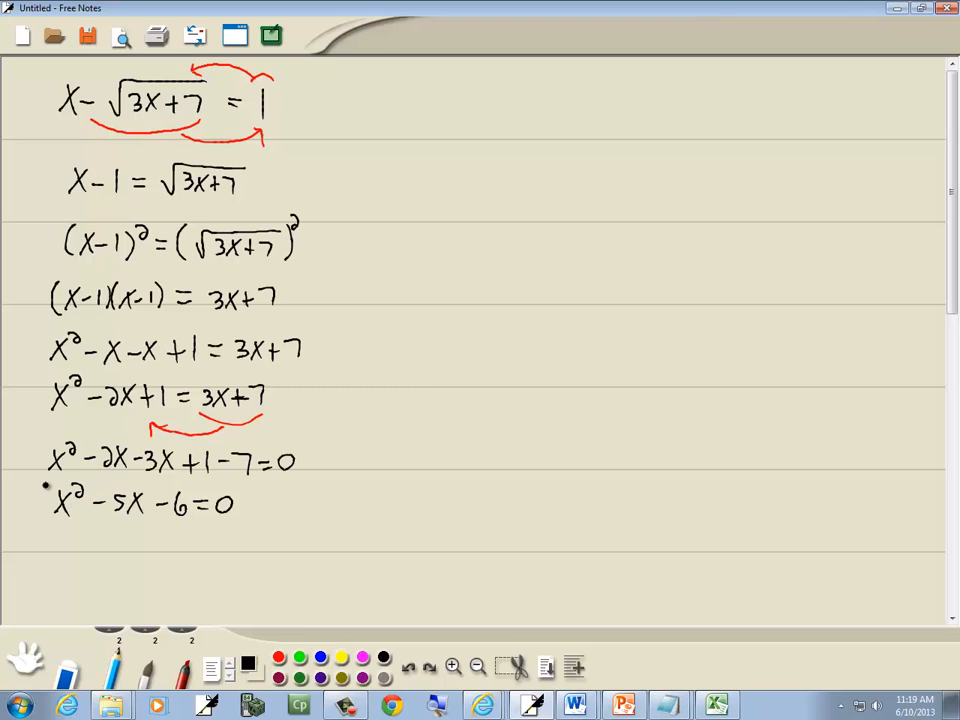
mouse_move(515, 405)
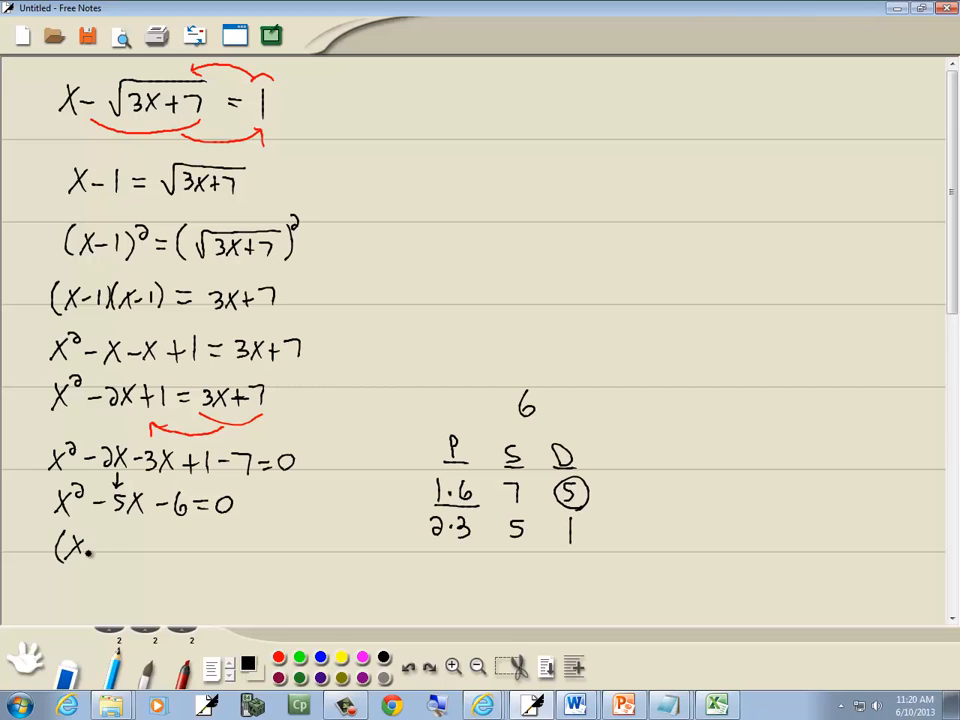
- Draw a P/S/D factor table for 6, circle 5, and start writing (x + 1)(x − 6)
left_click_drag(95, 548, 240, 548)
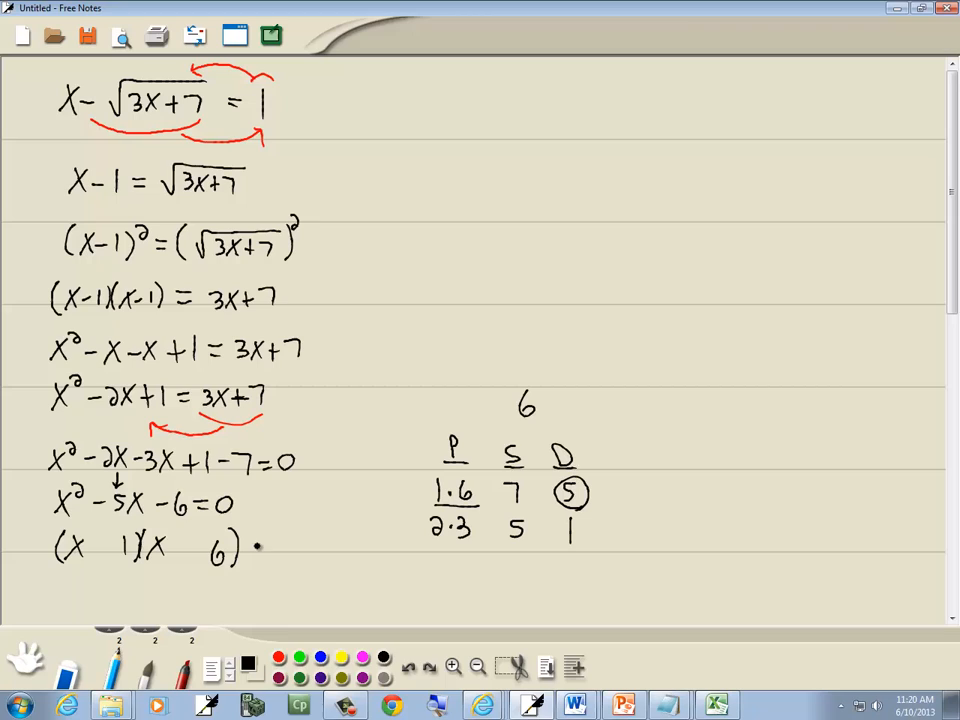
- Complete (x + 1)(x − 6) = 0 and draw a long curved arrow up to the right
type("=0")
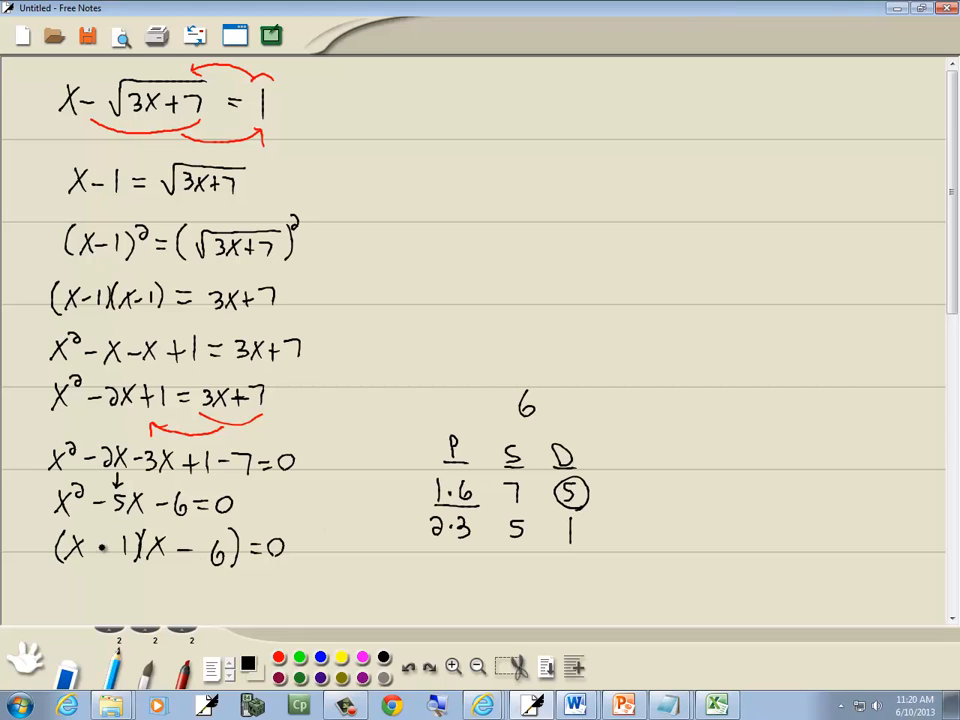
left_click_drag(210, 585, 280, 595)
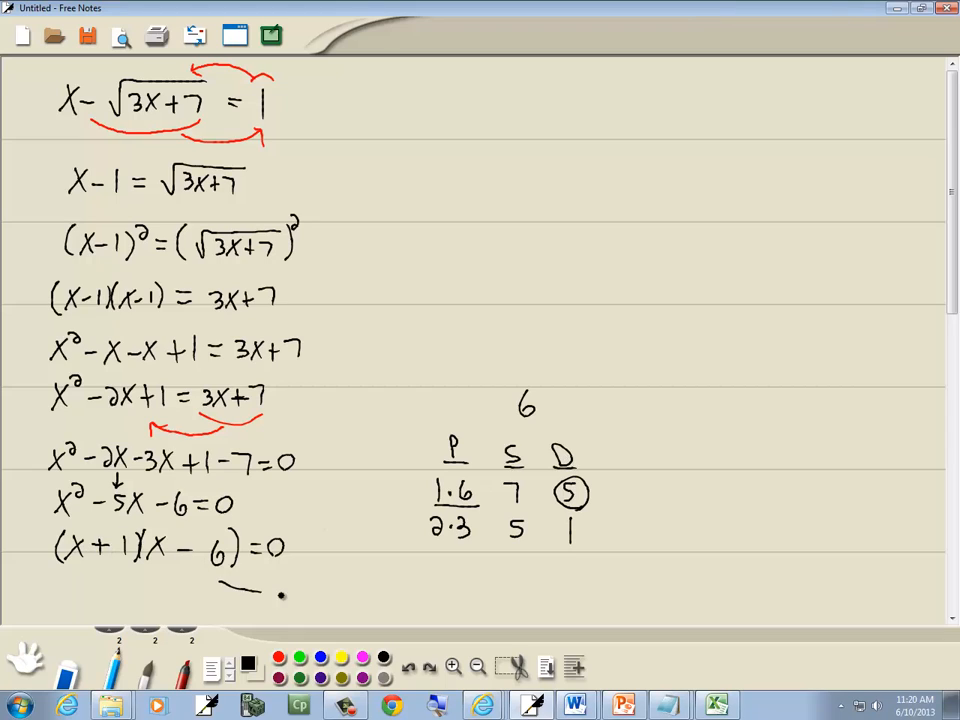
left_click_drag(280, 595, 560, 180)
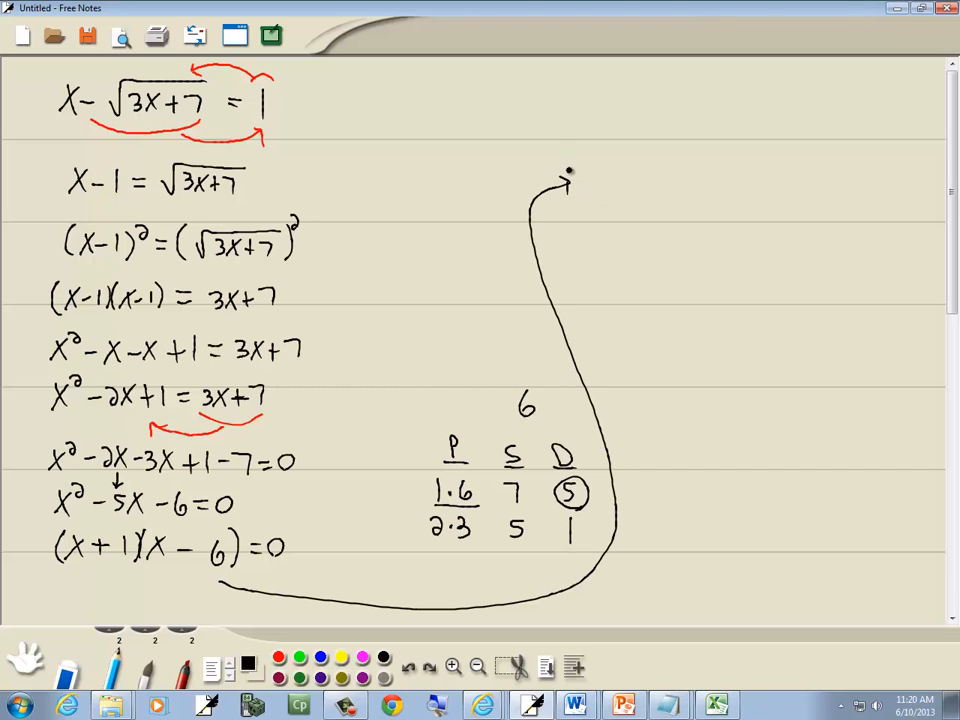
- Write x + 1 = 0 giving x = −1, then x − 6 = 0 and begin x = 6
type("X+1=0")
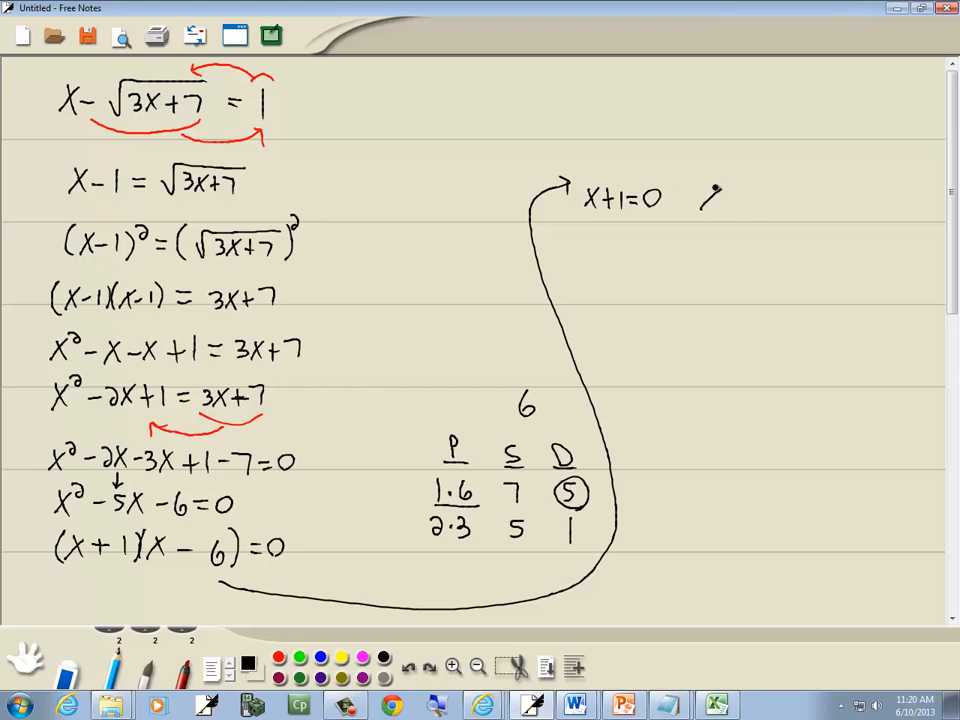
type("X-6=0")
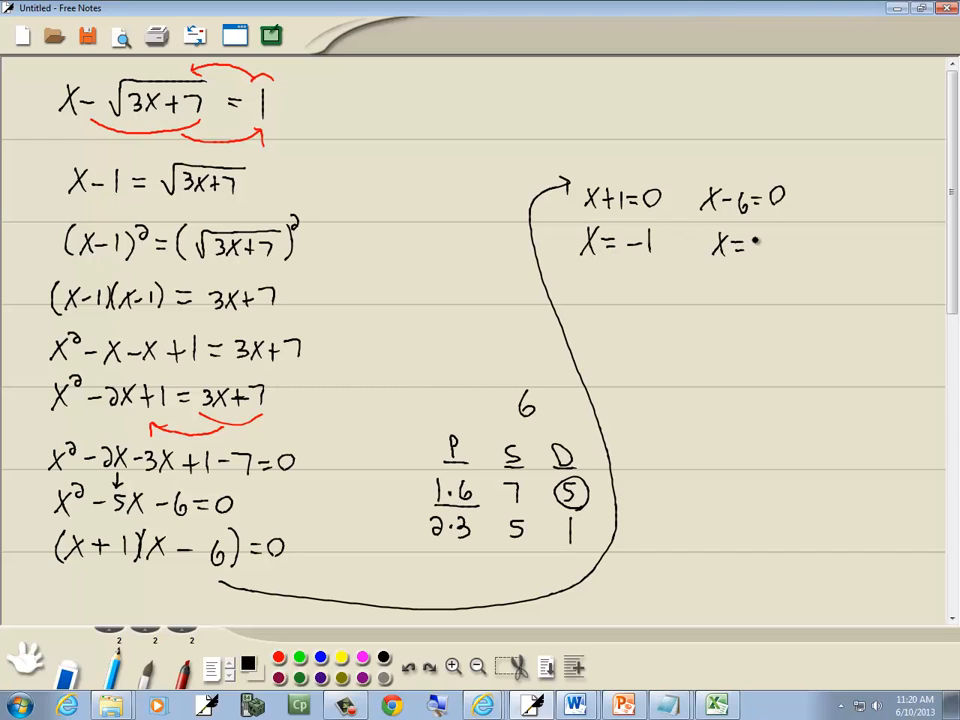
type("6")
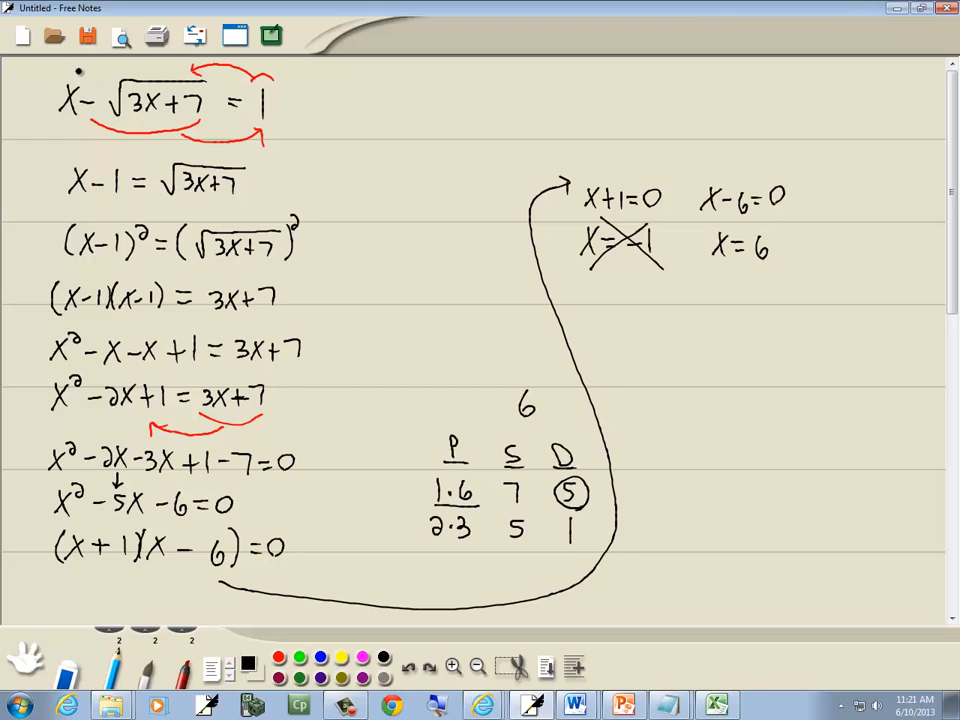
- Underline x = 6 as the valid solution
left_click_drag(705, 270, 800, 268)
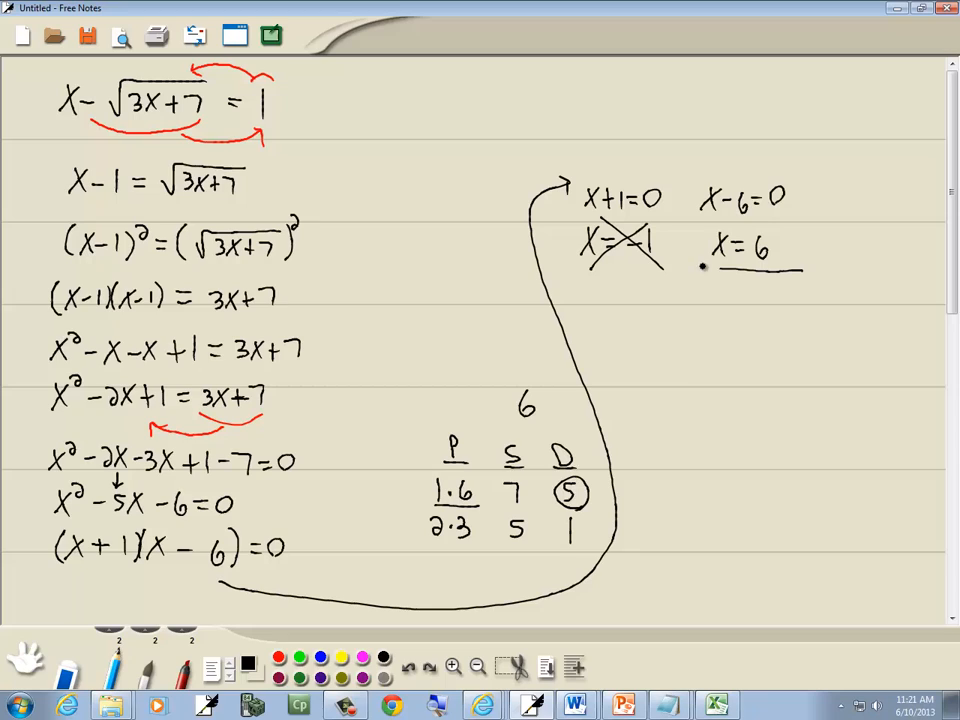